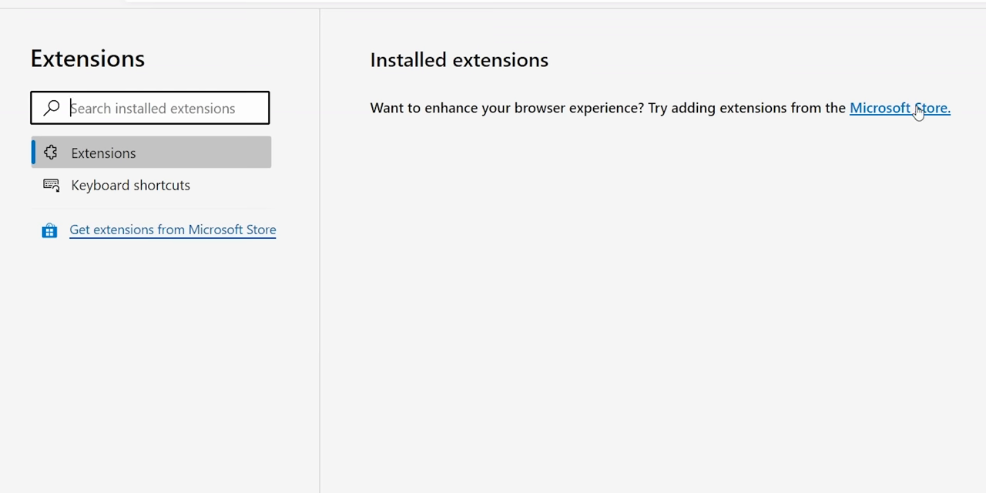
Step: Reach the Microsoft Store's Edge extensions catalog and browse down the available add-ons
left_click(900, 108)
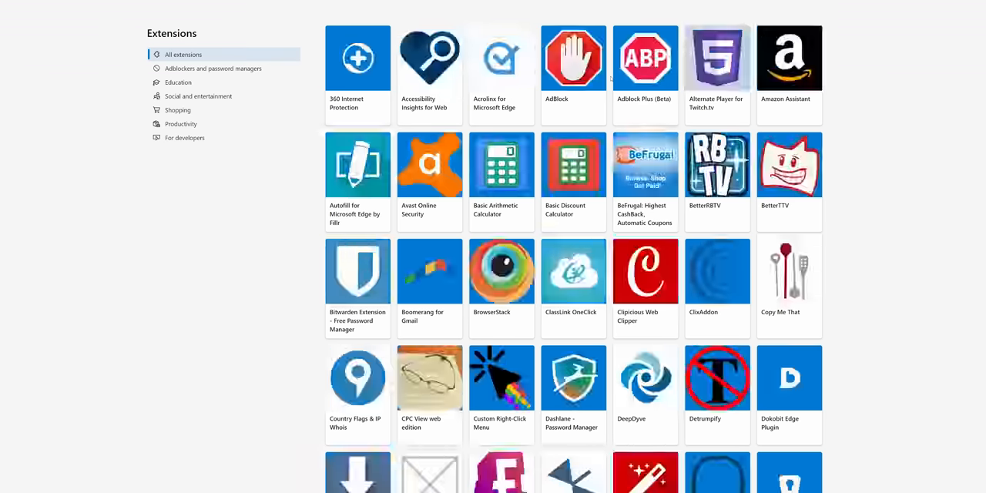
scroll("down", 3)
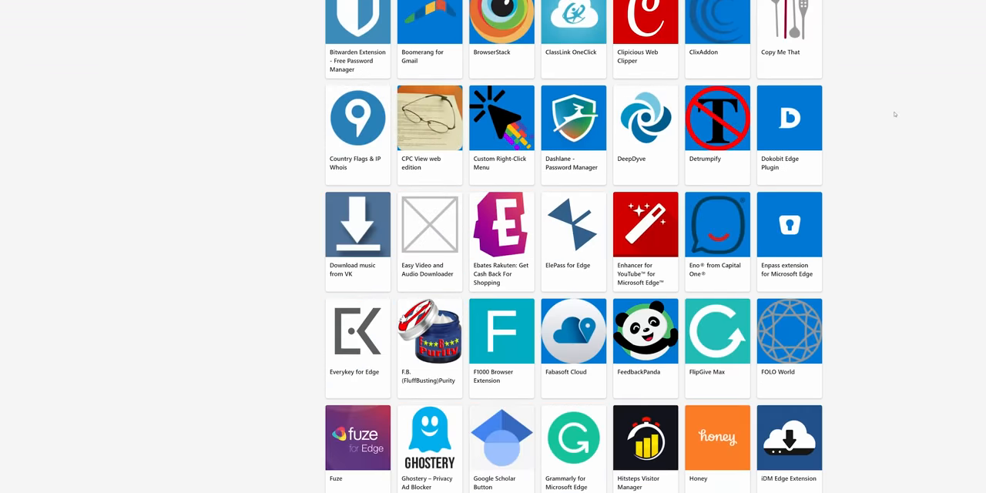